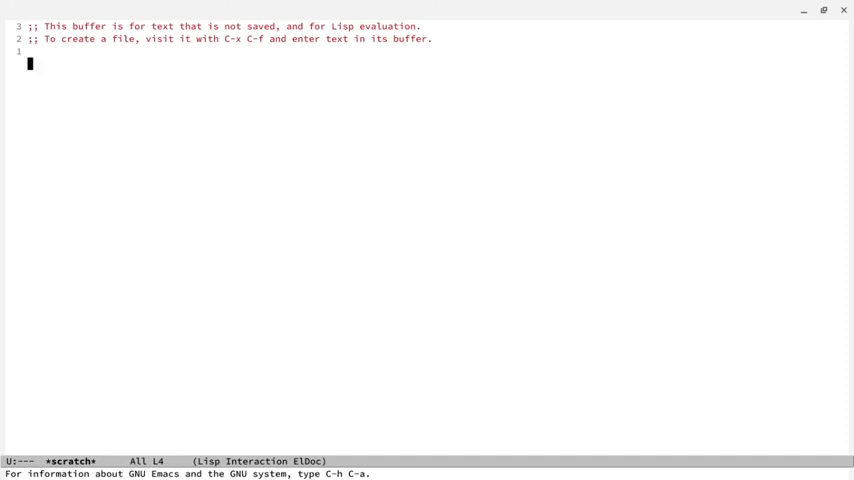
mouse_move(795, 303)
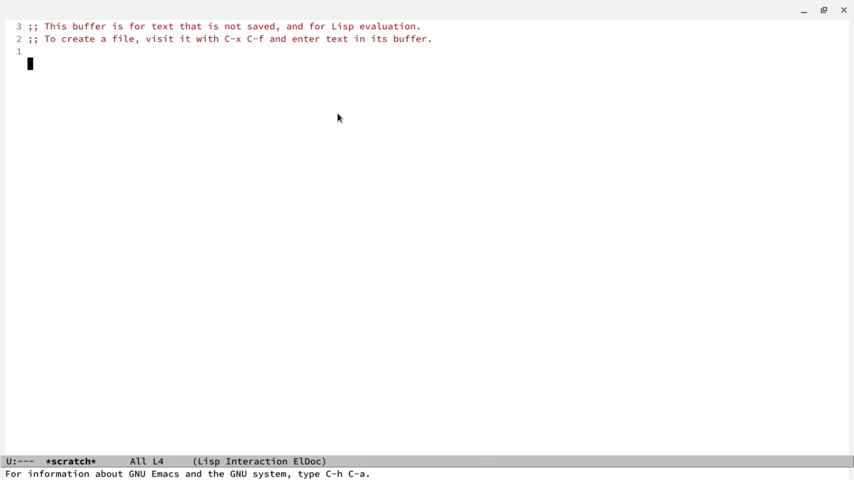
mouse_move(379, 463)
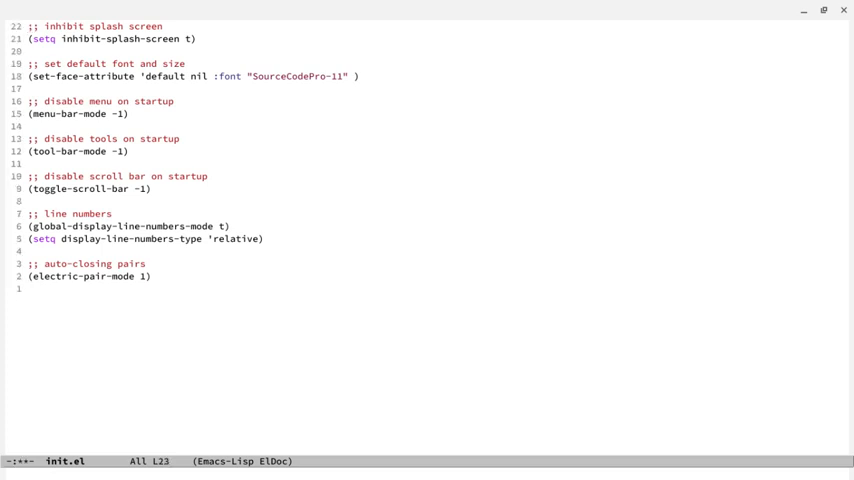
- Open melpa.org in Chrome and view its Getting started instructions
left_click(287, 464)
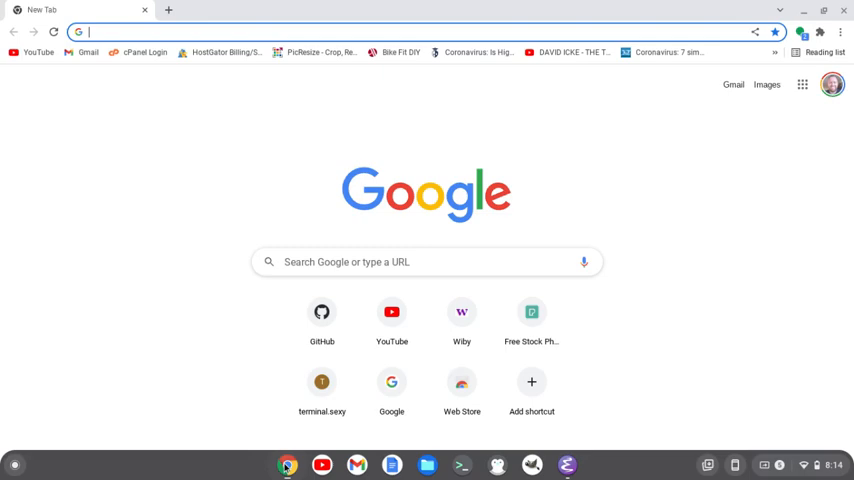
type("melpa.org/#/")
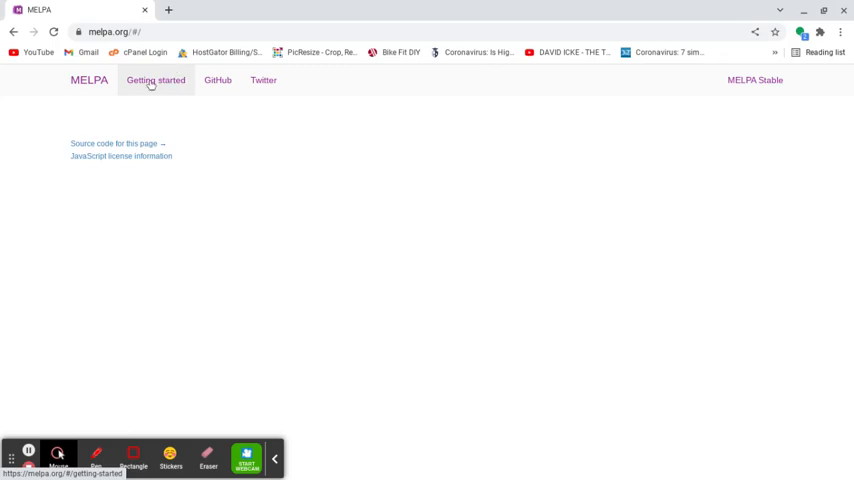
left_click(155, 83)
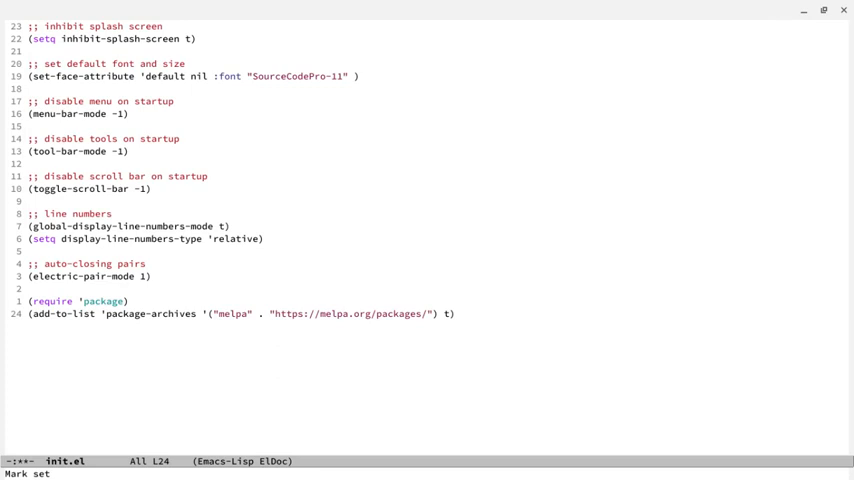
- Save init.el with the MELPA archive lines and begin typing package-list-packages
key("ctrl+x ctrl+s")
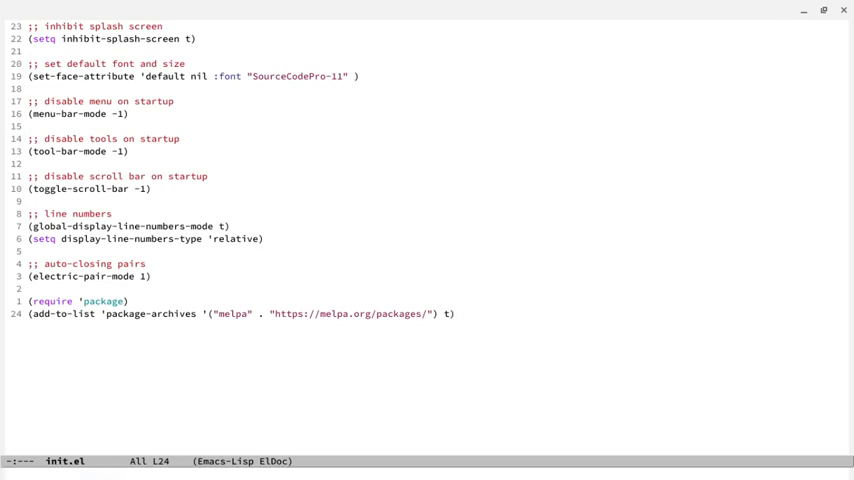
type("package-list-packag")
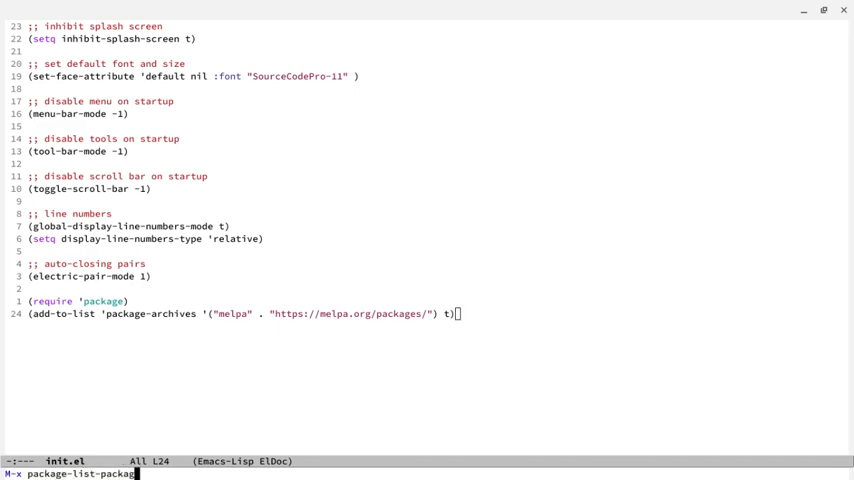
- Refresh the package list, then install doom-themes via package-install
key("Return")
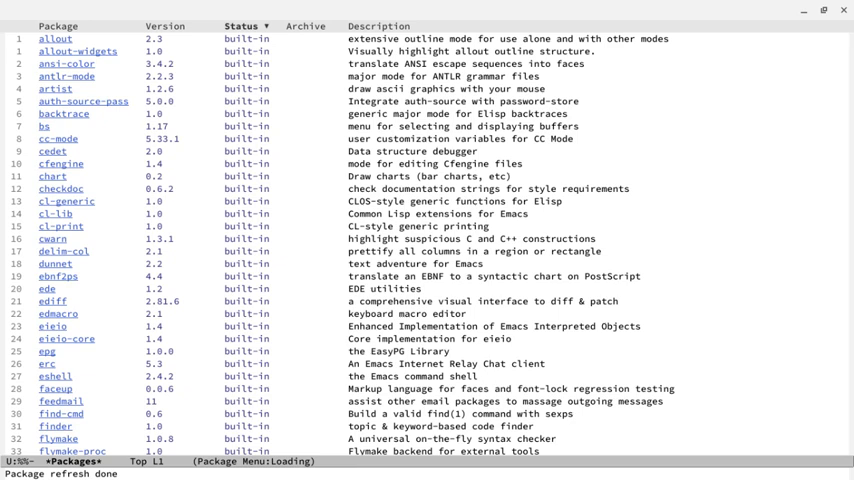
type("package-install")
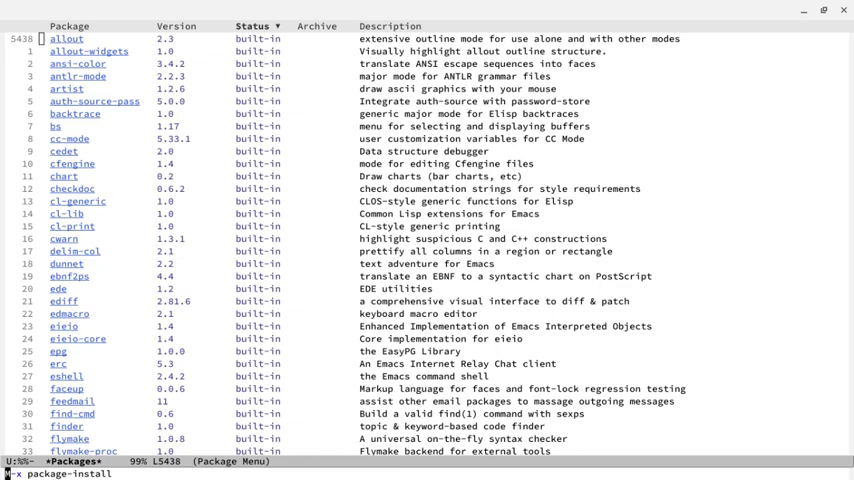
type("doom-the")
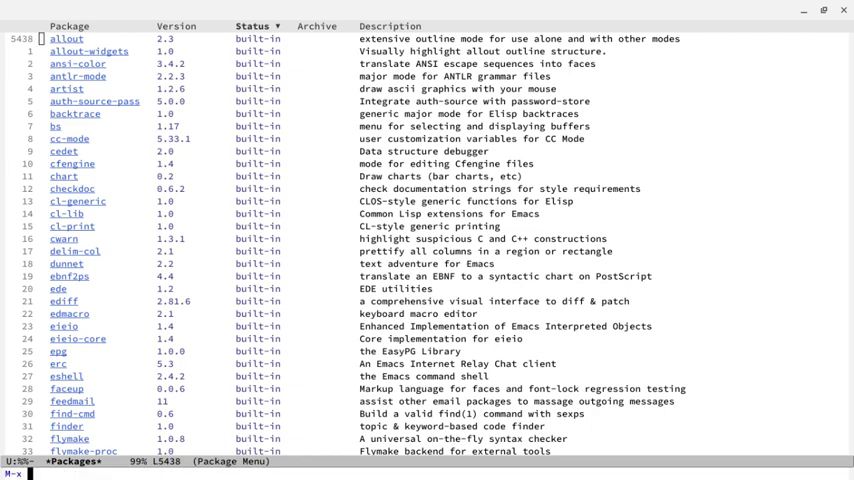
- Install the doom-modeline package through package-install
type("package")
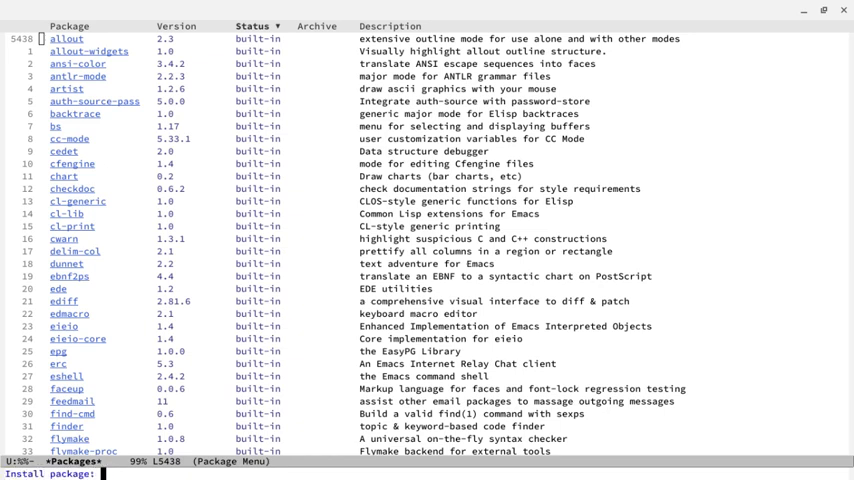
type("doom-mod")
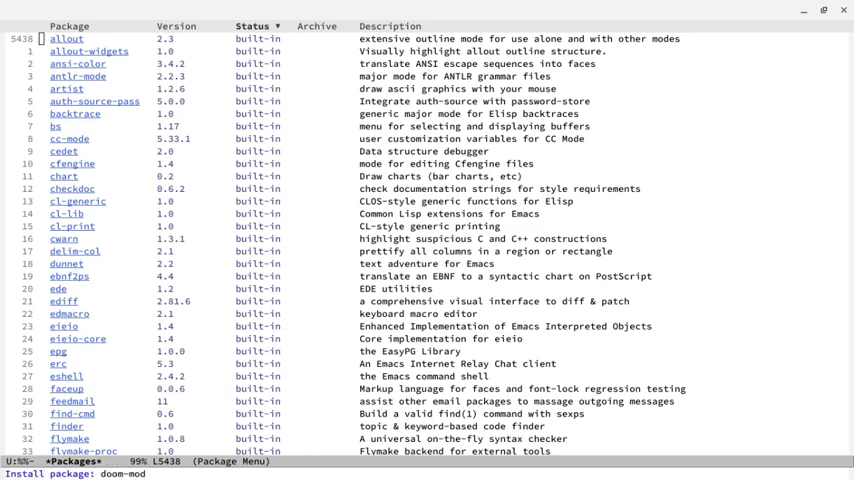
type("eline")
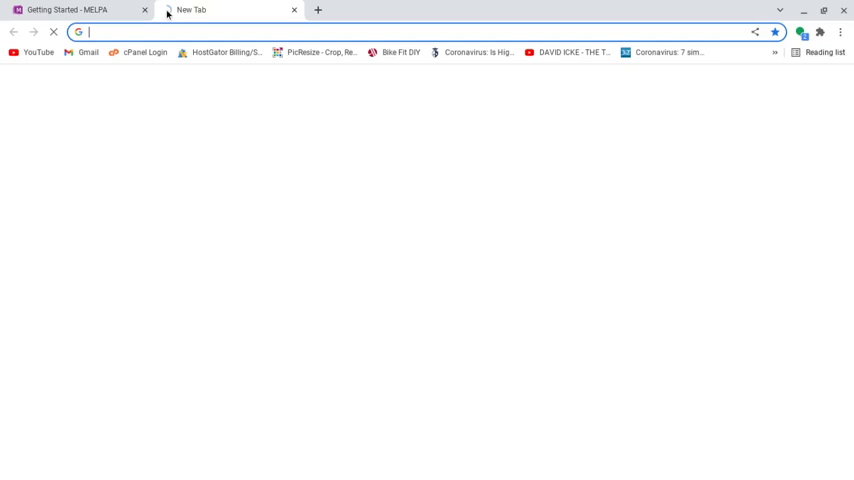
- Search 'doom modeline' in Chrome and save init.el requiring and enabling doom-modeline-mode
type("doom mo")
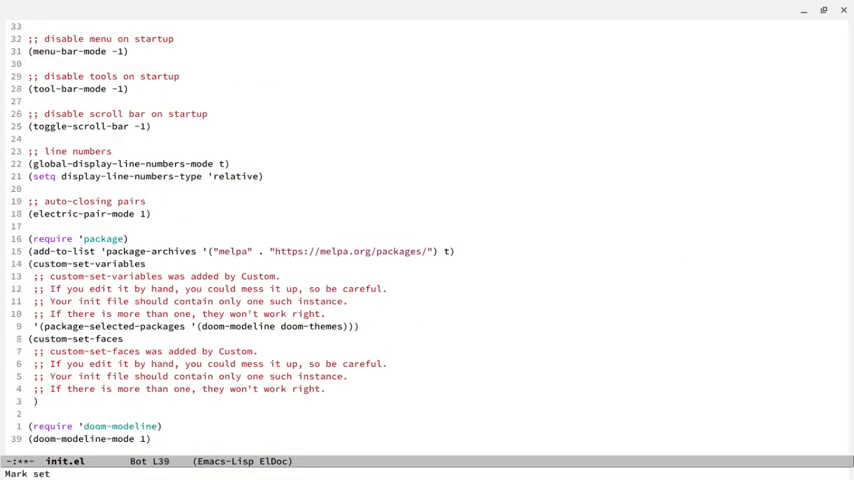
key("ctrl+x ctrl+s")
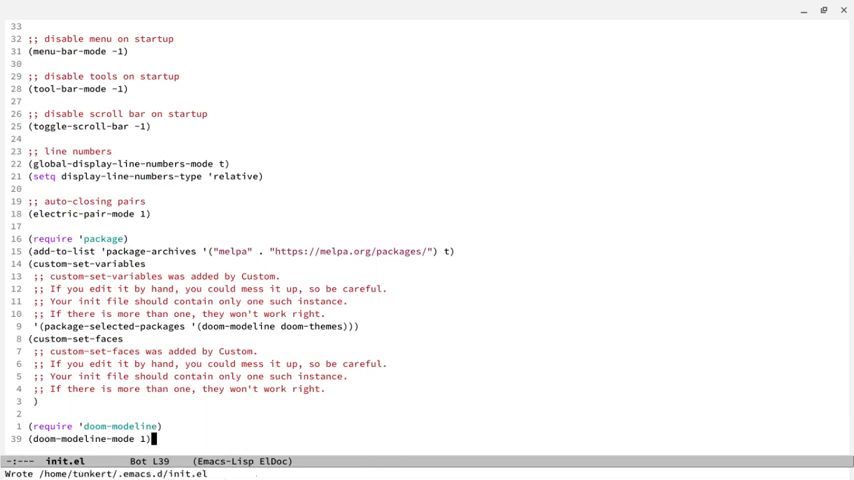
type("custom")
type("sha")
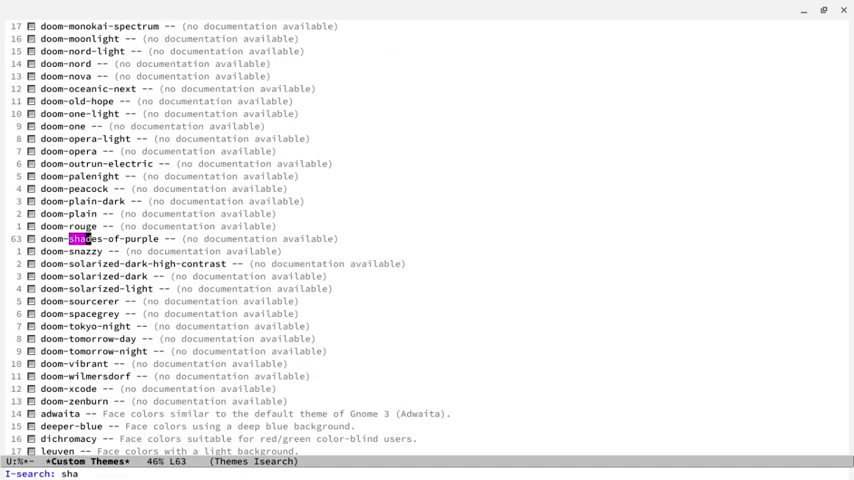
- Apply the doom-shades-of-purple theme and save it as the persistent theme setting
key("Return")
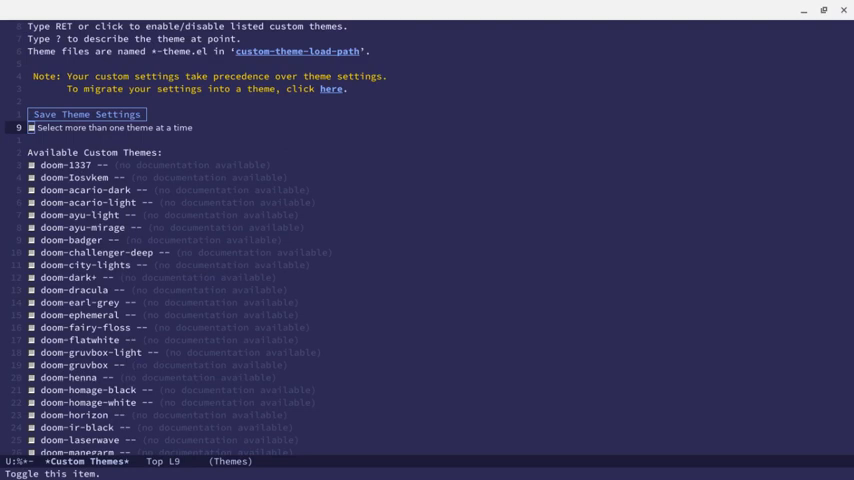
left_click(87, 113)
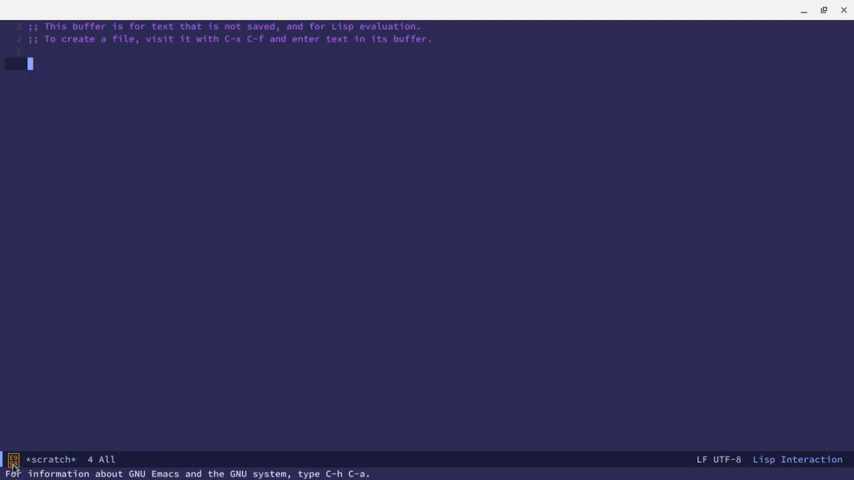
mouse_move(13, 459)
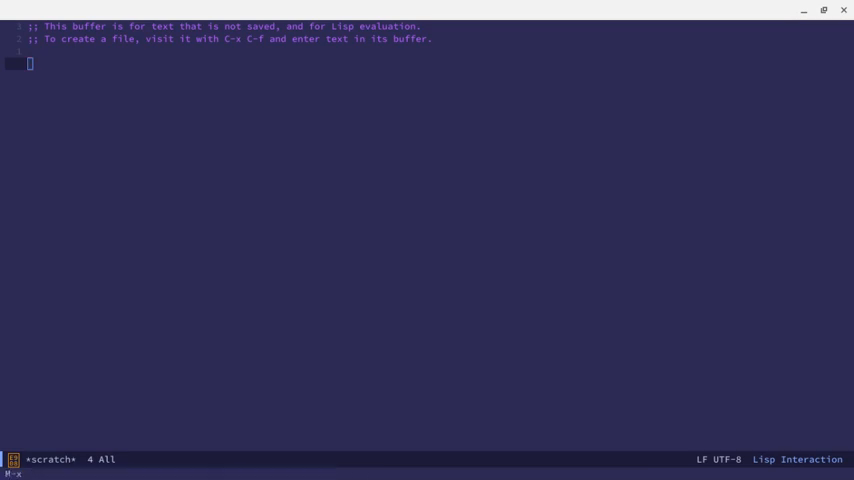
- Restart Emacs and enter package-list-packages at the M-x prompt
type("package-list-")
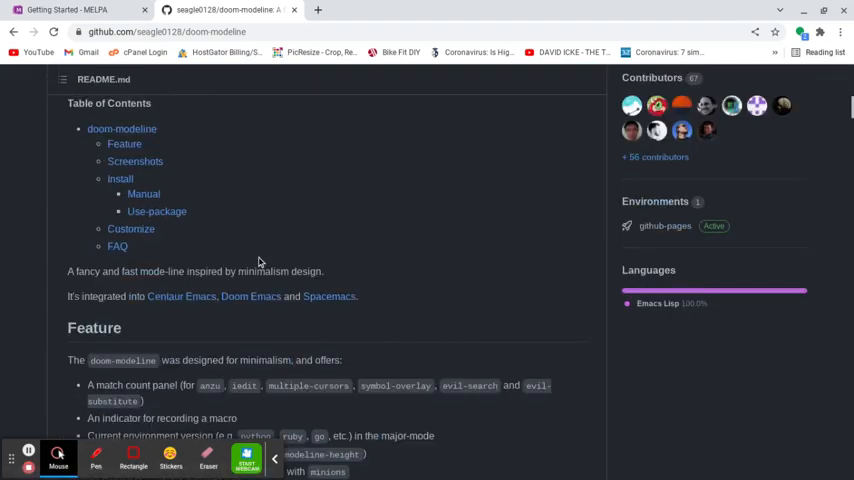
- Scroll the doom-modeline README past Install, Use-package and Customize to the FAQ
scroll("down", 3)
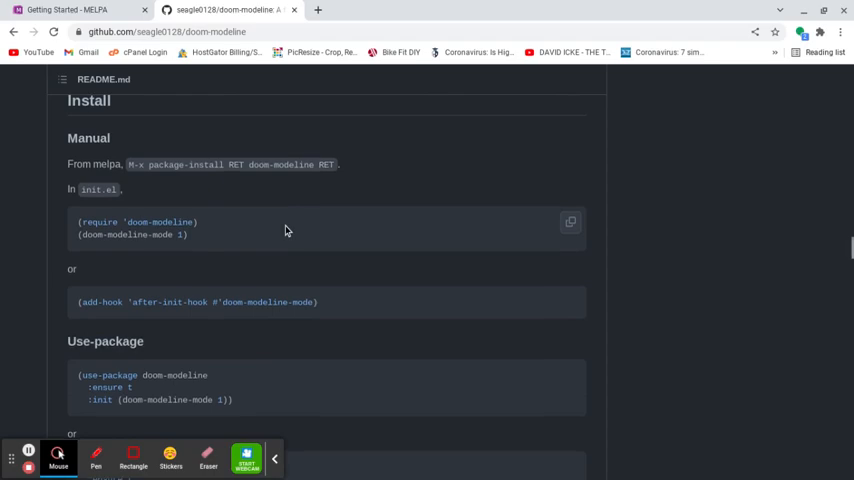
scroll("down", 3)
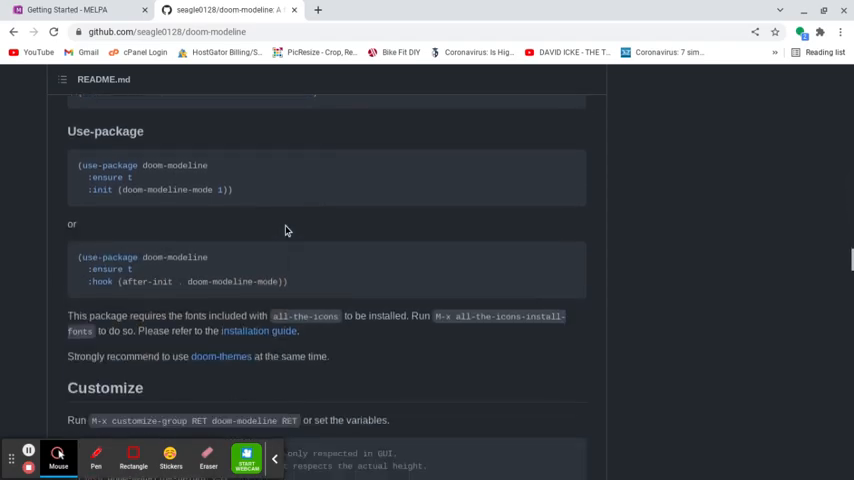
scroll("down", 3)
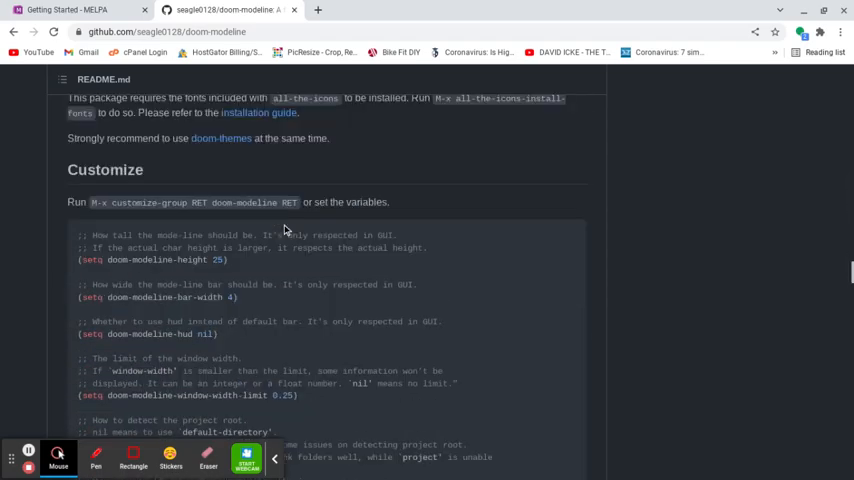
scroll("down", 3)
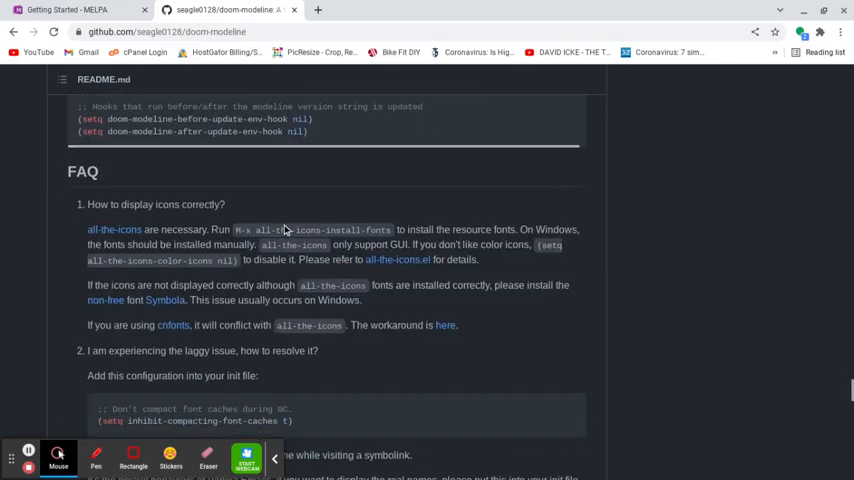
scroll("down", 3)
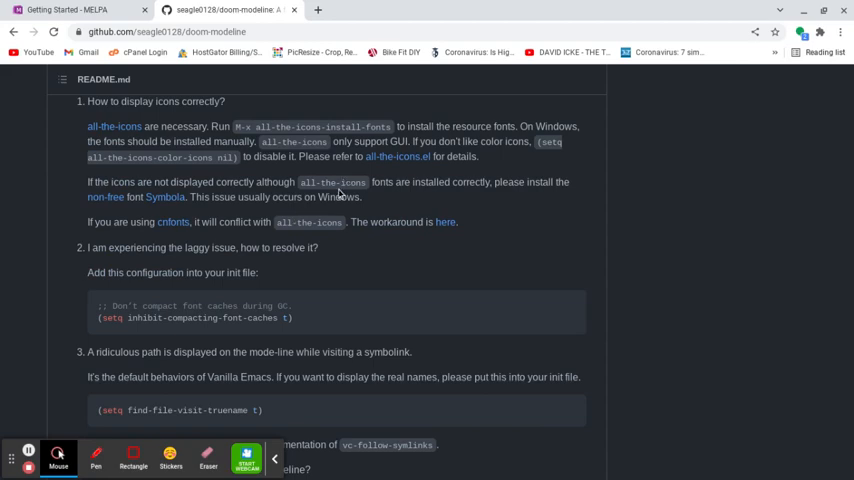
mouse_move(219, 120)
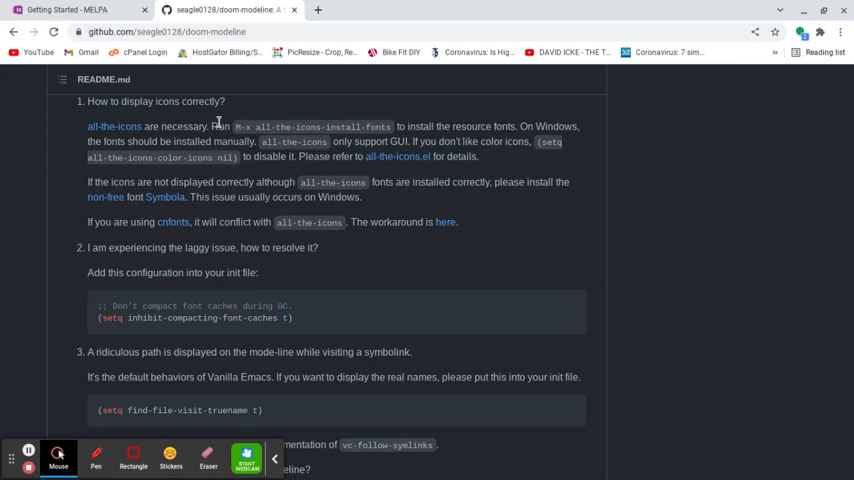
scroll("down", 3)
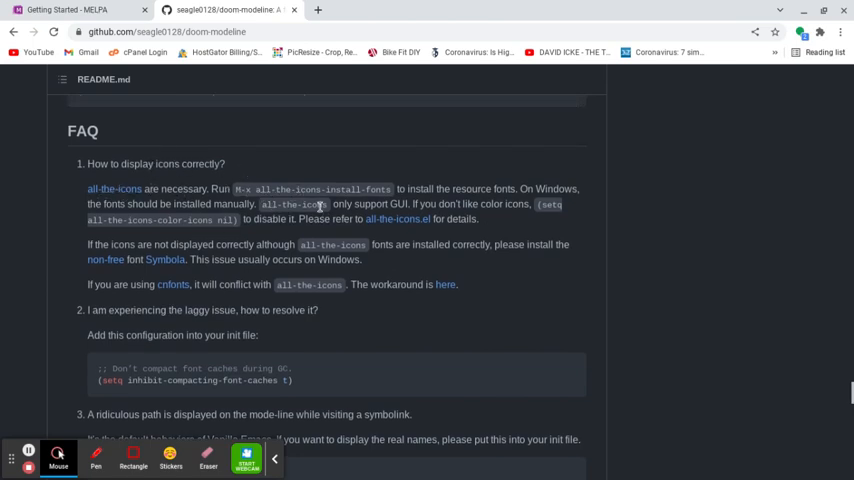
mouse_move(270, 192)
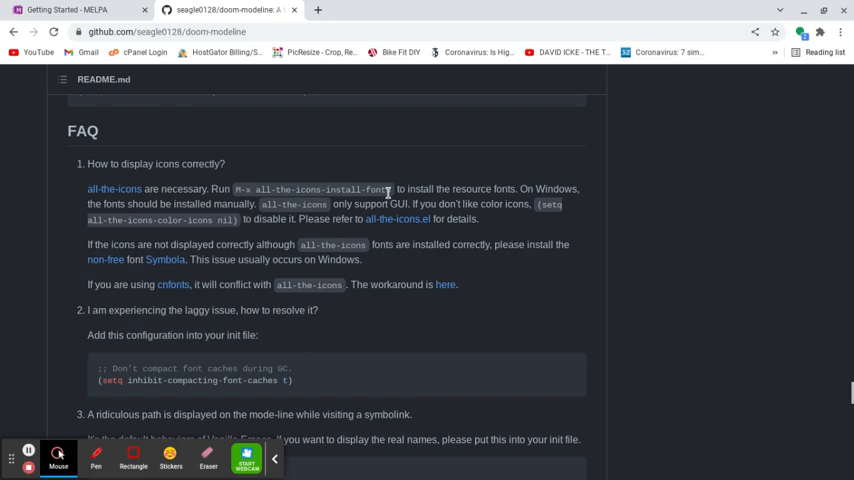
mouse_move(432, 280)
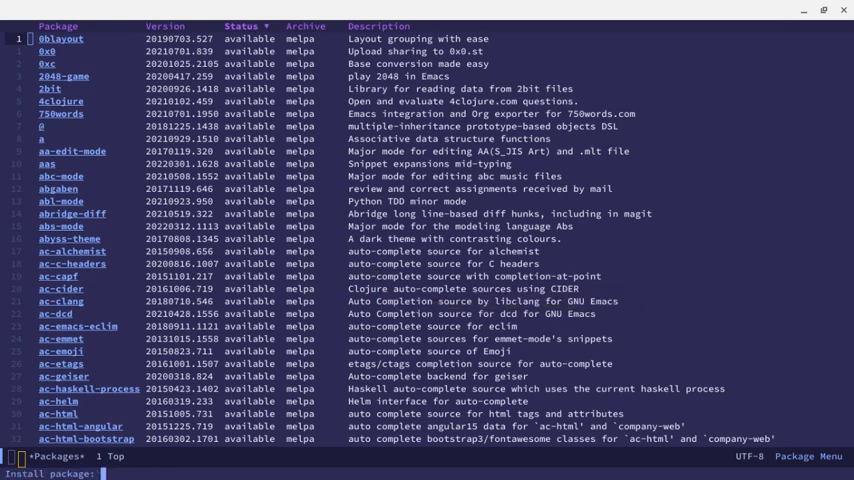
- Start a package-install of all-the-icons from the package list, then cancel it
type("all")
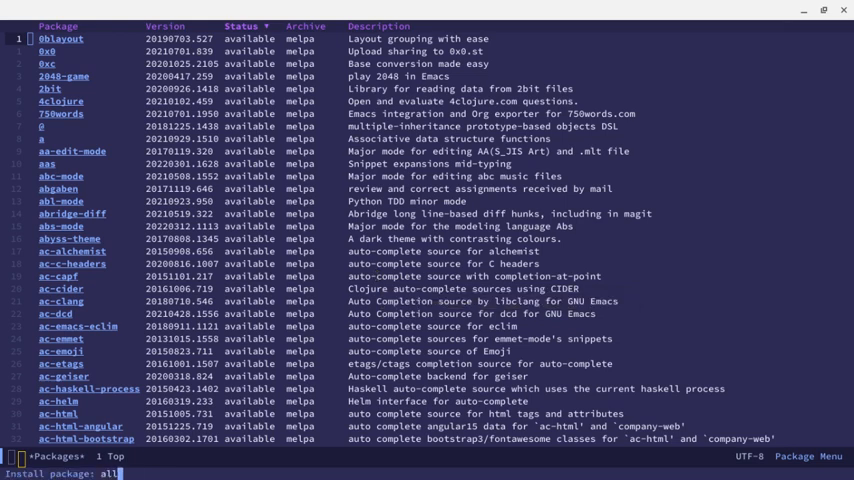
type("-the-icons-")
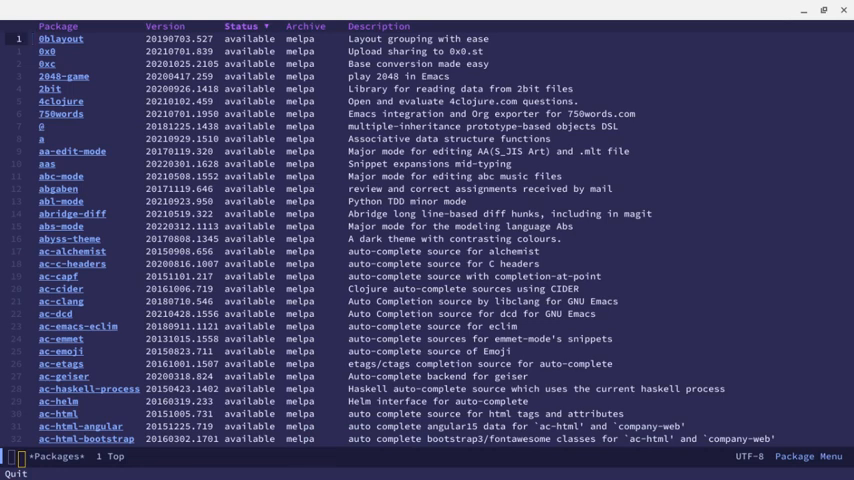
- Run all-the-icons-install-fonts and confirm the font download with yes
type("all-the")
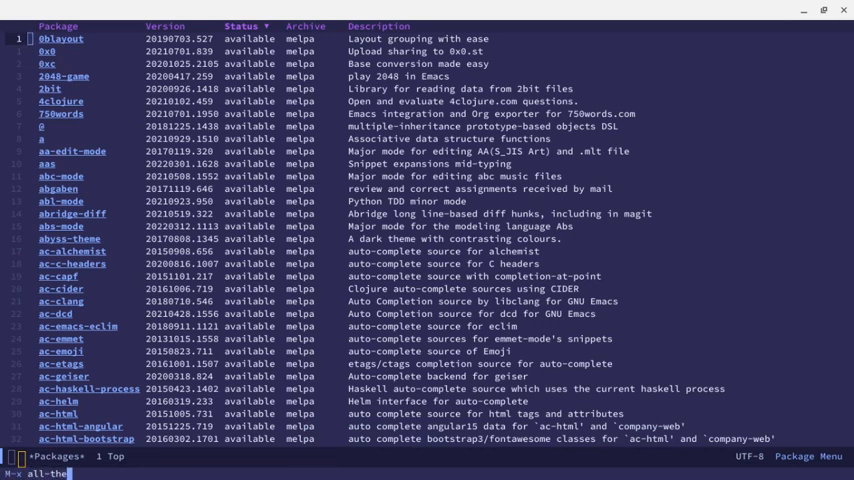
type("-icons-")
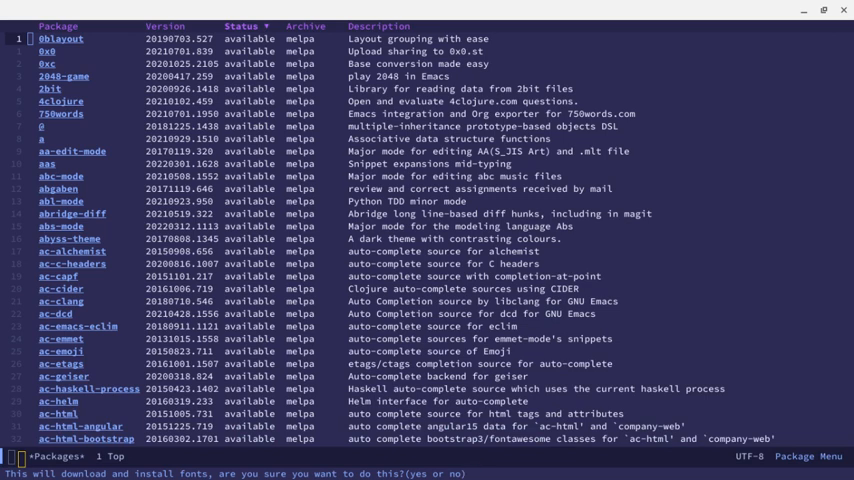
type("yes")
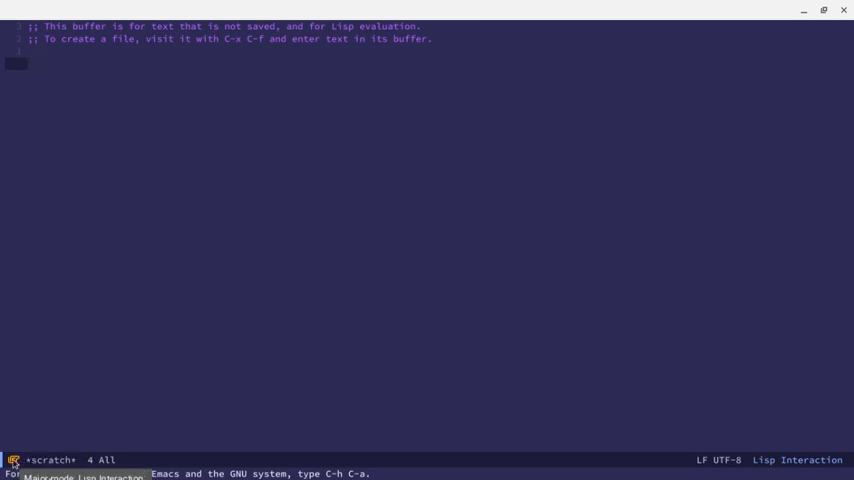
mouse_move(538, 252)
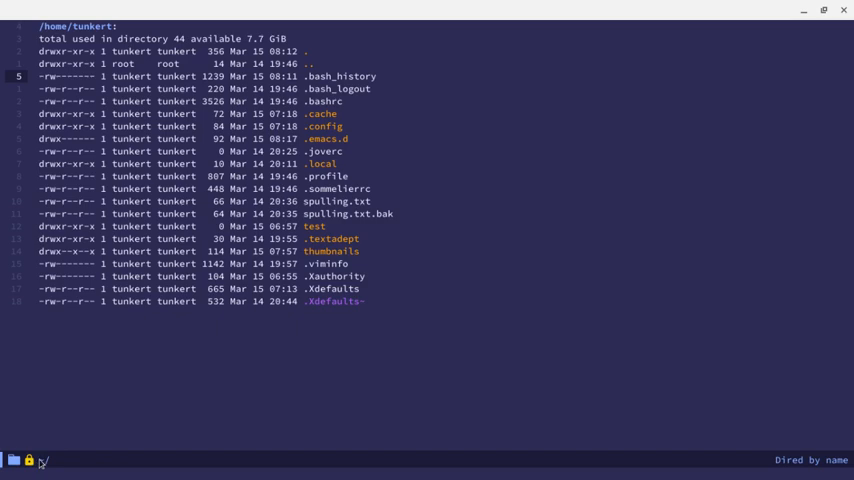
mouse_move(725, 311)
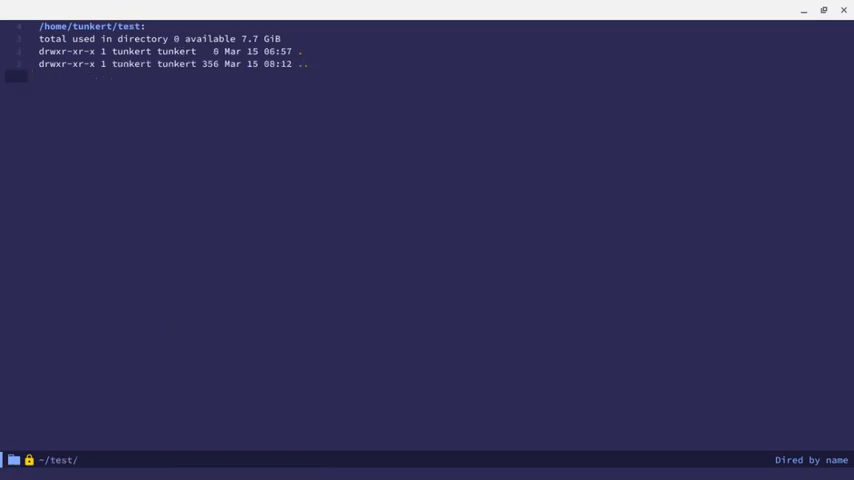
- Move to the empty test directory in the home Dired listing and enter it
type("tex.")
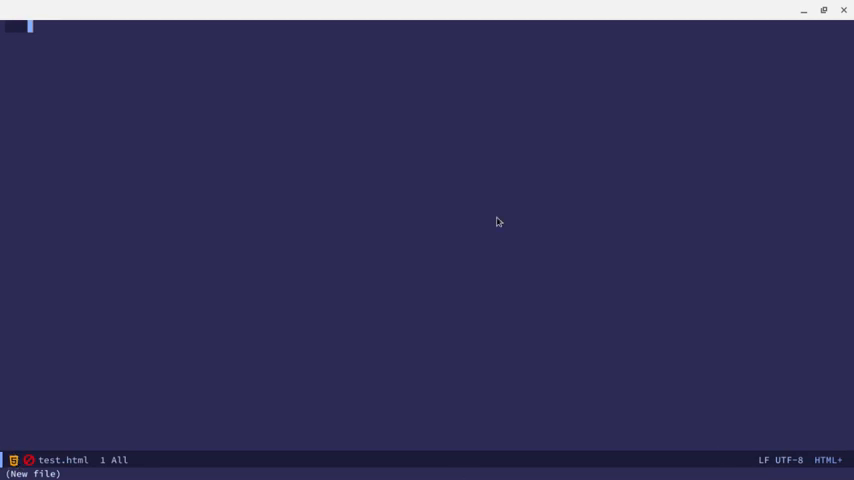
- Write '<!doctype html>' in test.html, then go back to Dired and request ~/test/test.js
type("<!doc")
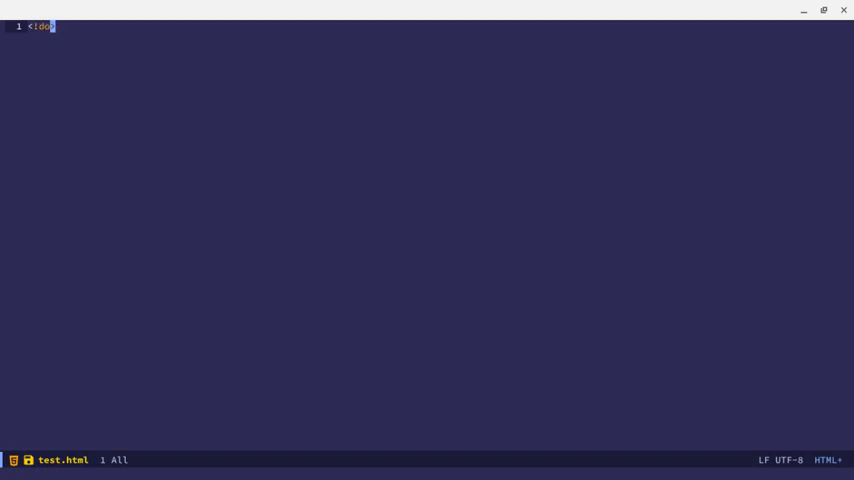
type("type html>")
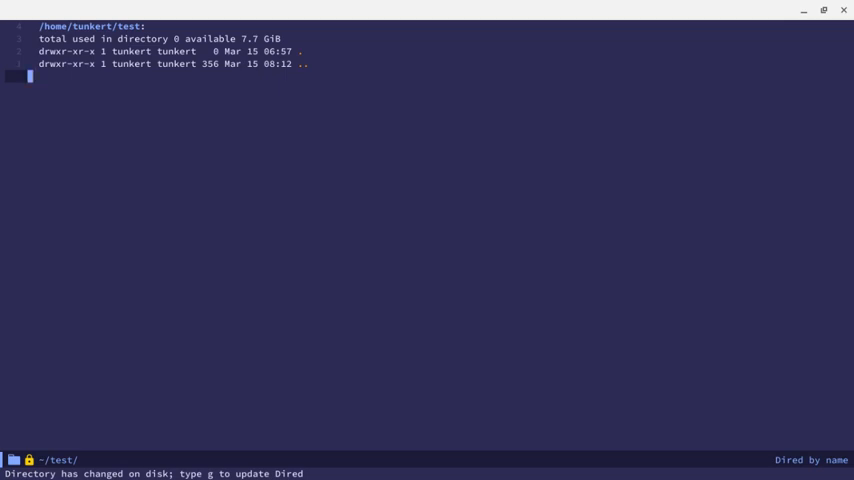
type("c")
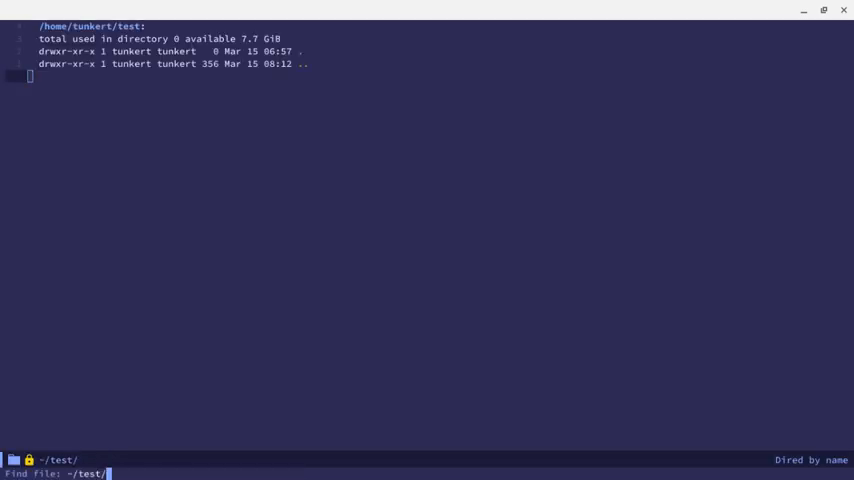
type("test.js")
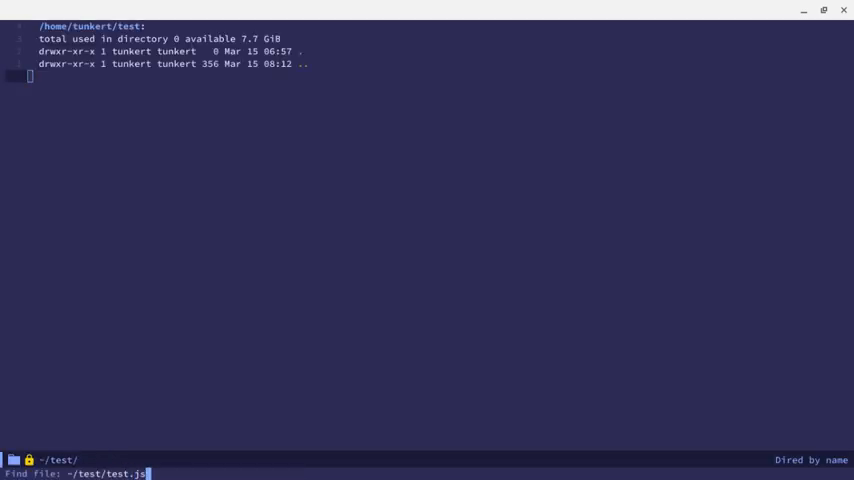